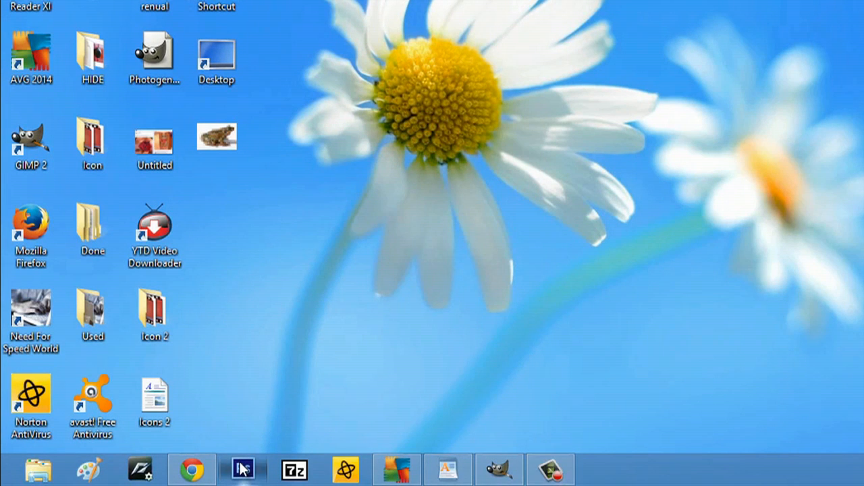
Step: Unpin a pinned program from the taskbar via its right-click menu
right_click(242, 468)
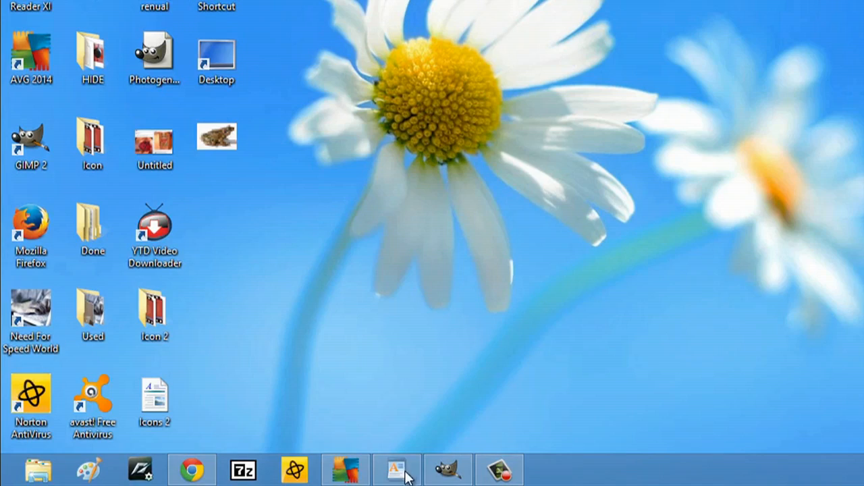
Step: Open File Explorer and browse to OS (C:) > Program Files
click(37, 469)
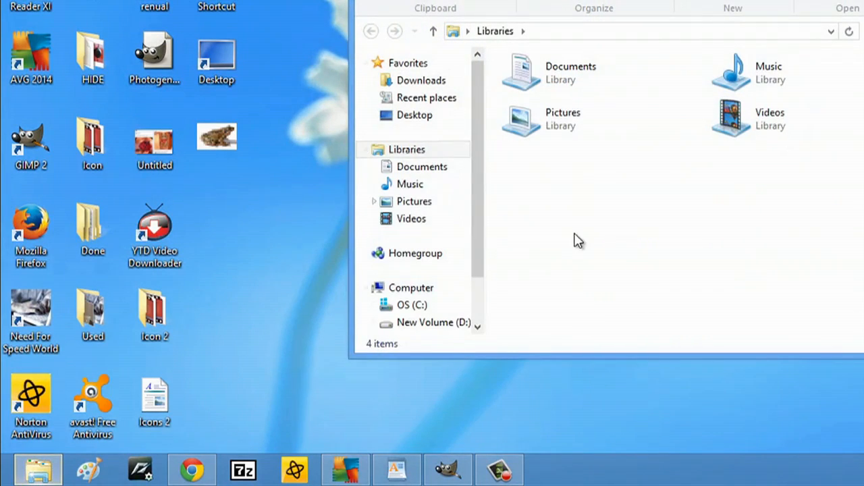
click(411, 288)
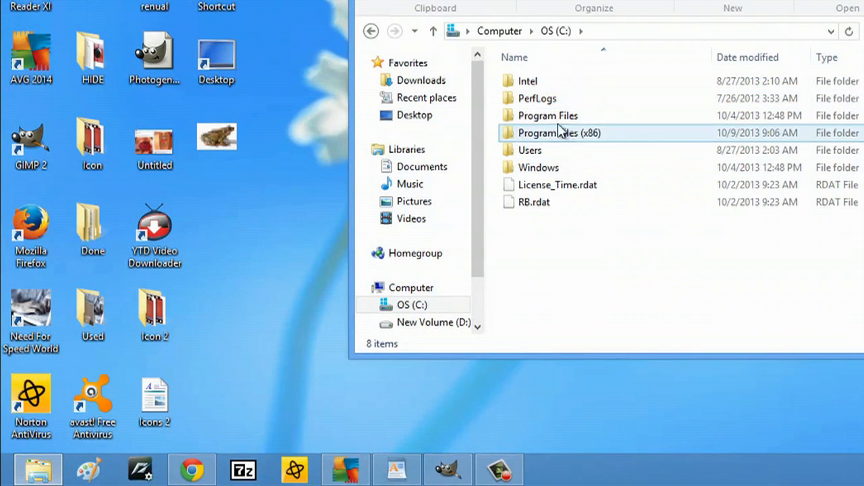
double_click(548, 115)
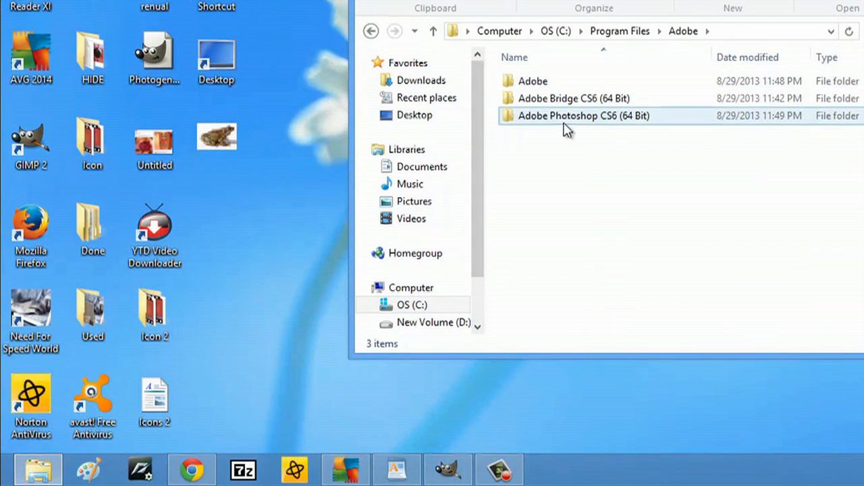
mouse_move(600, 120)
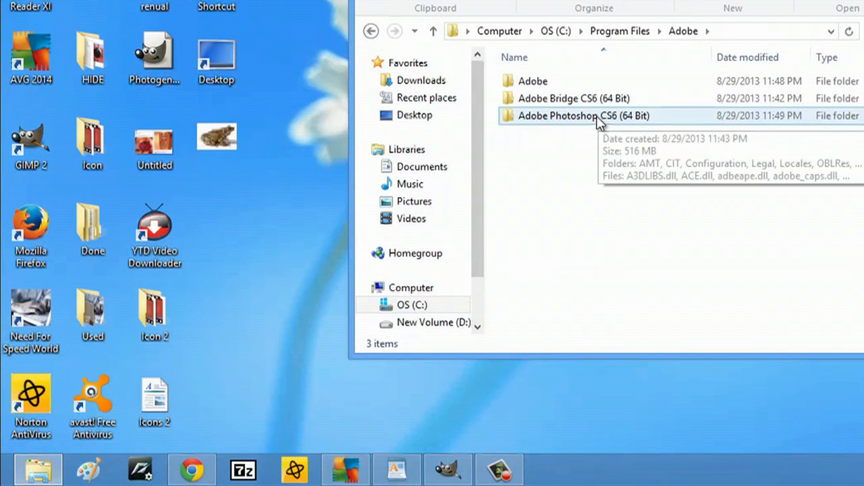
Step: Open the Adobe Photoshop CS6 (64 Bit) folder and scroll down to Photoshop.exe
double_click(584, 116)
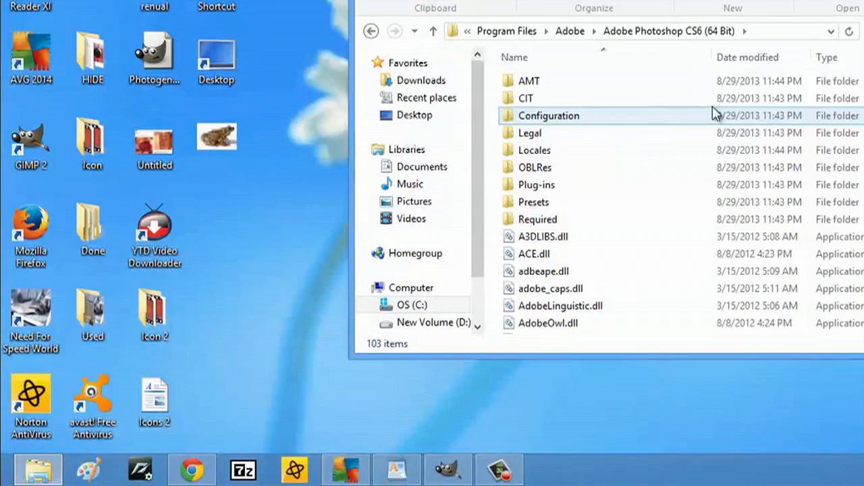
scroll(down, 3)
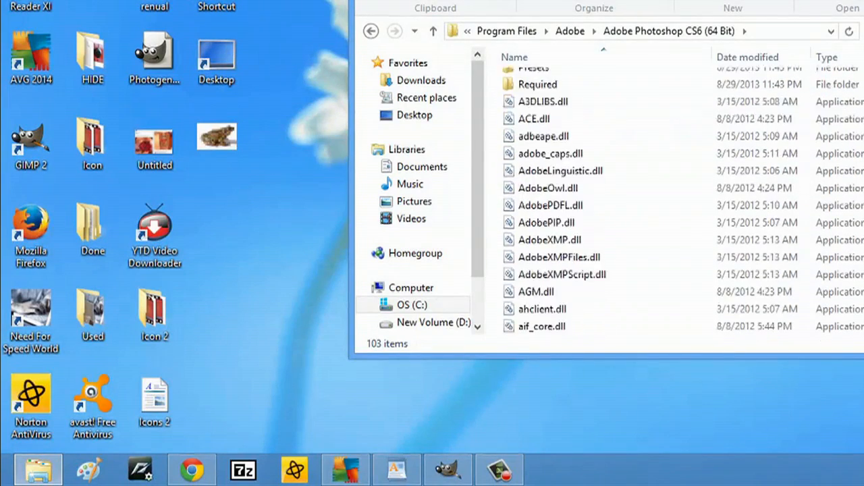
scroll(down, 3)
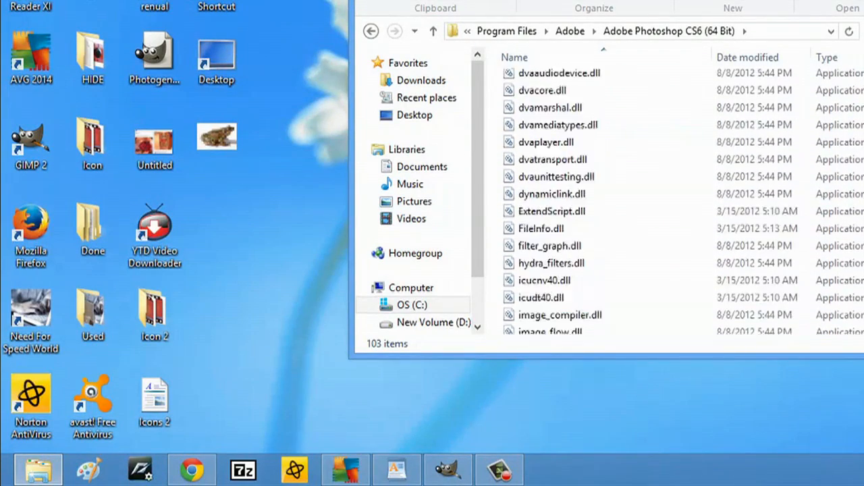
scroll(down, 3)
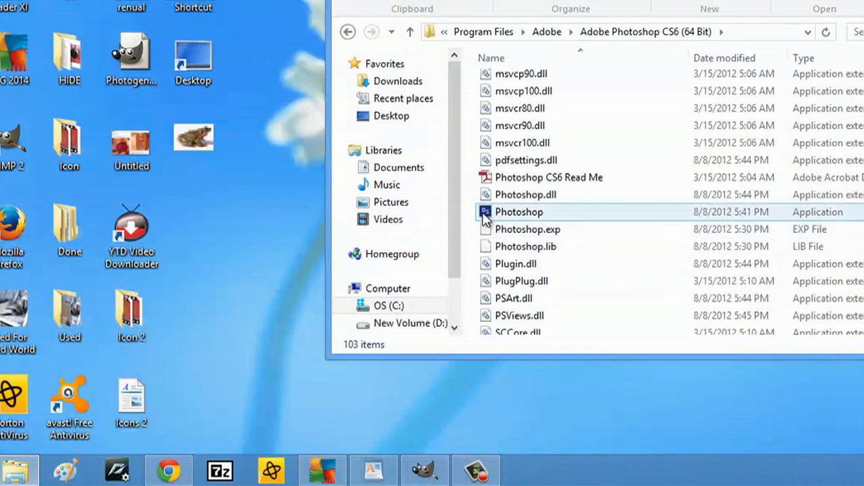
Step: Pin Photoshop.exe to the taskbar from its context menu
right_click(518, 211)
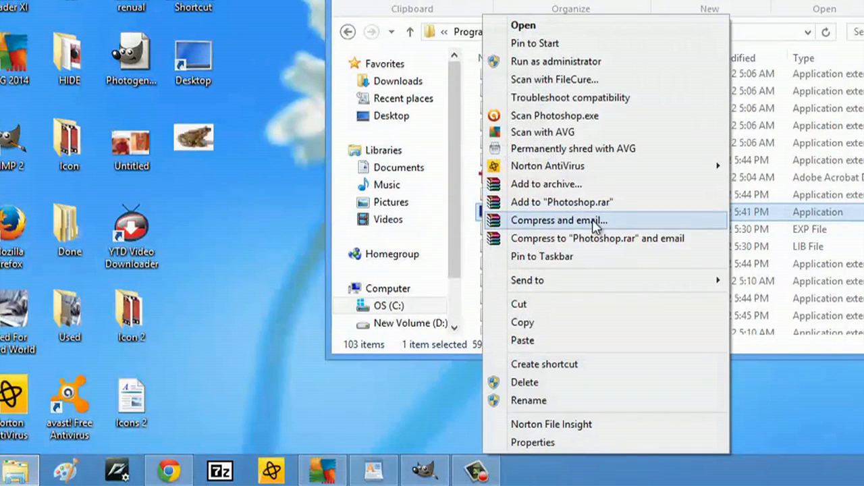
mouse_move(540, 257)
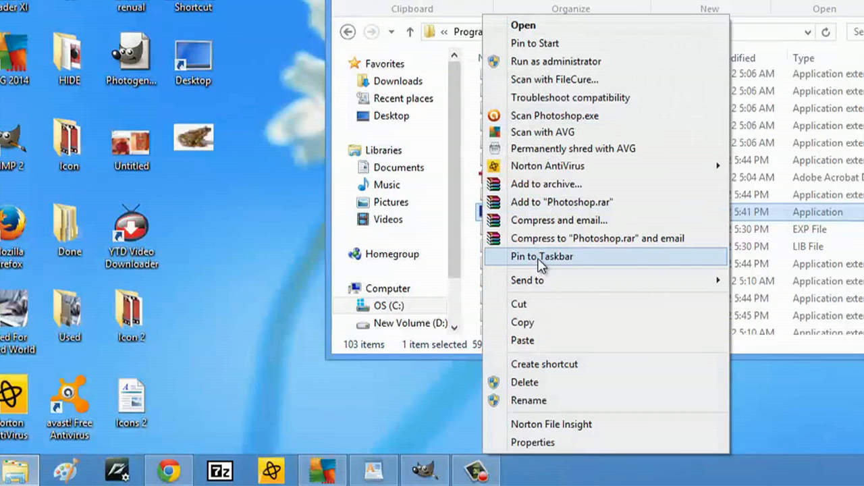
click(542, 256)
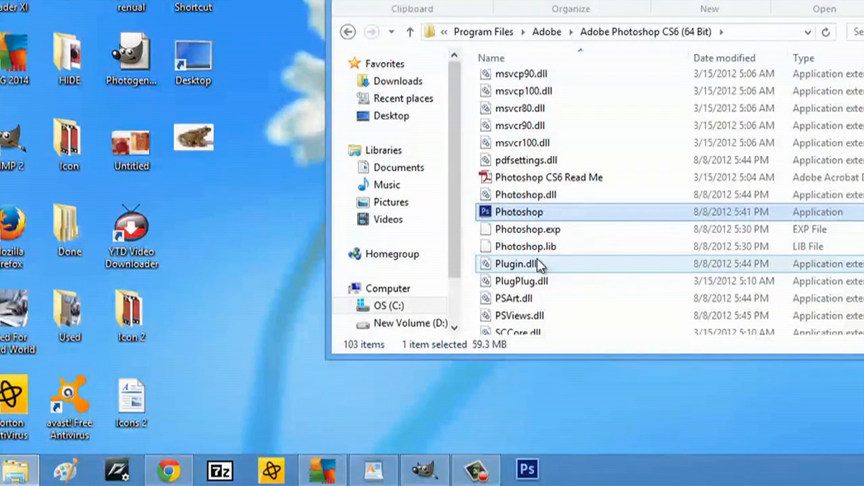